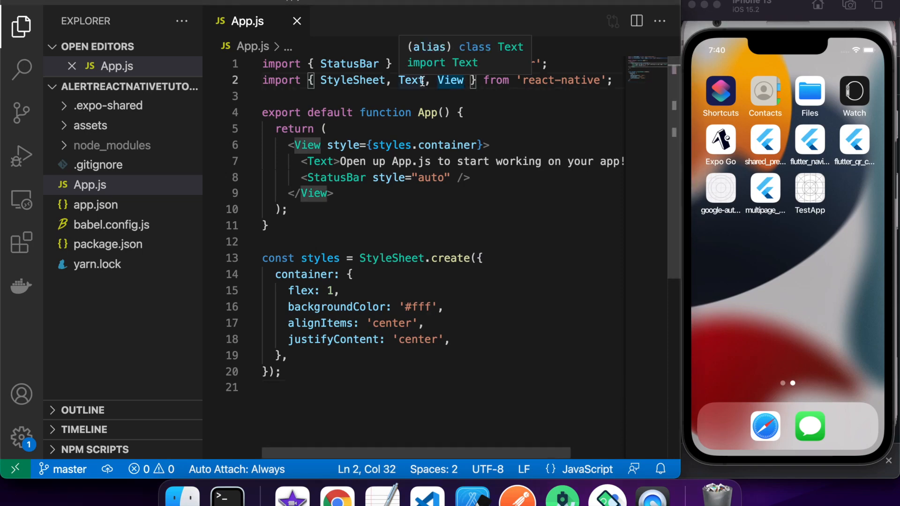
# Step: Add Button and Alert to the react-native import
pyautogui.write('Button, A')
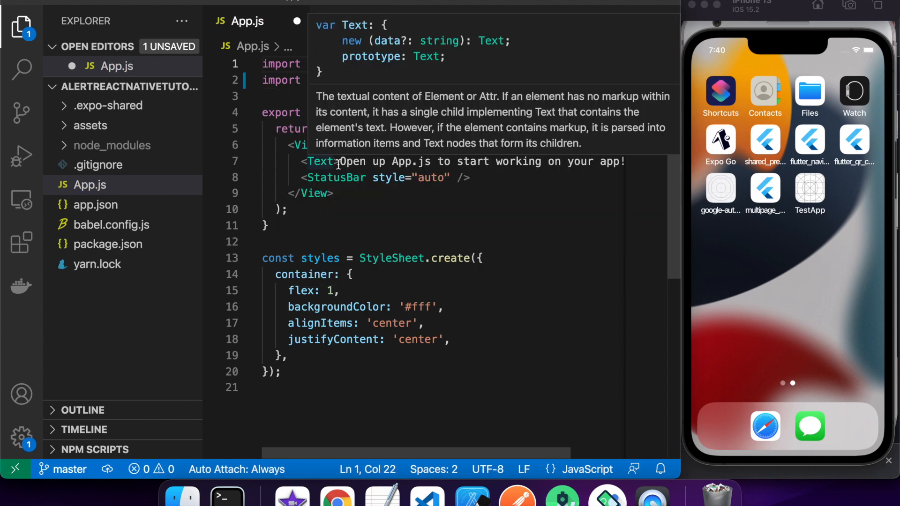
pyautogui.write('Button')
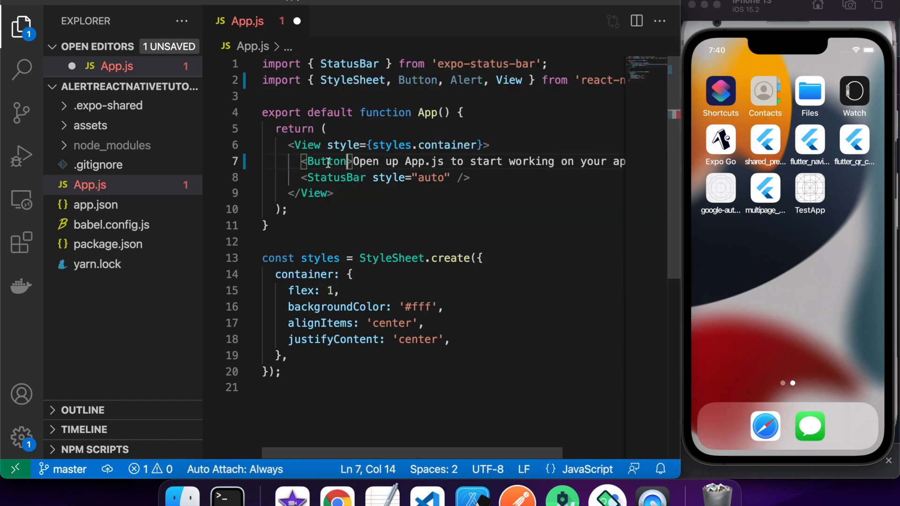
pyautogui.hscroll(3)
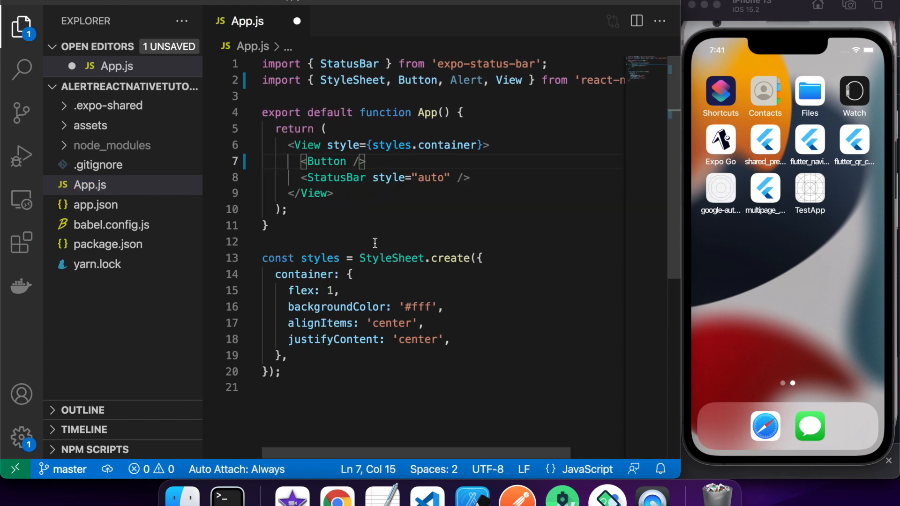
pyautogui.press('enter')
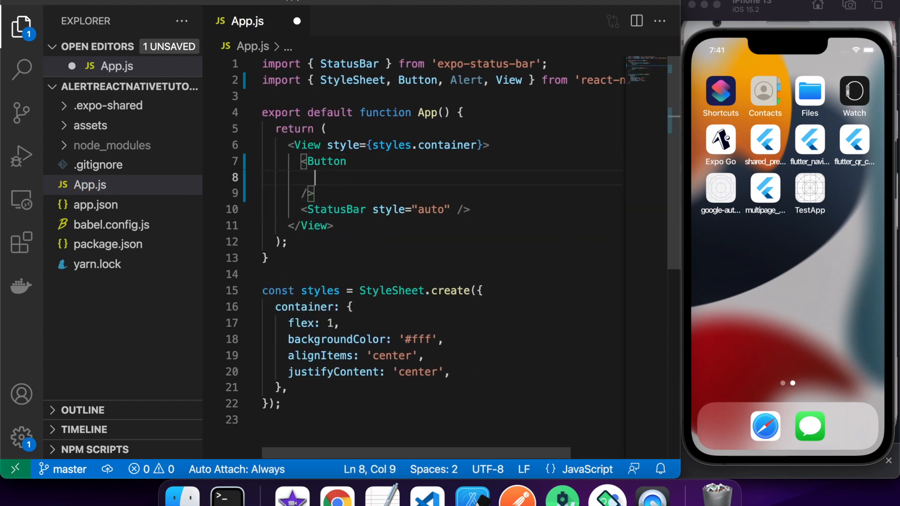
# Step: Replace the starter text with a Button titled "2 Button Alert" with an empty onPress handler
pyautogui.write('title="2"')
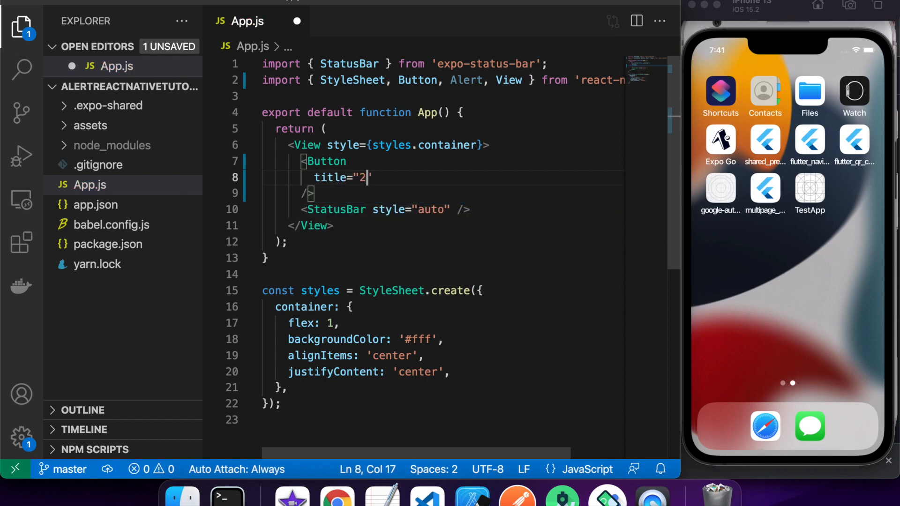
pyautogui.write('Button Alert')
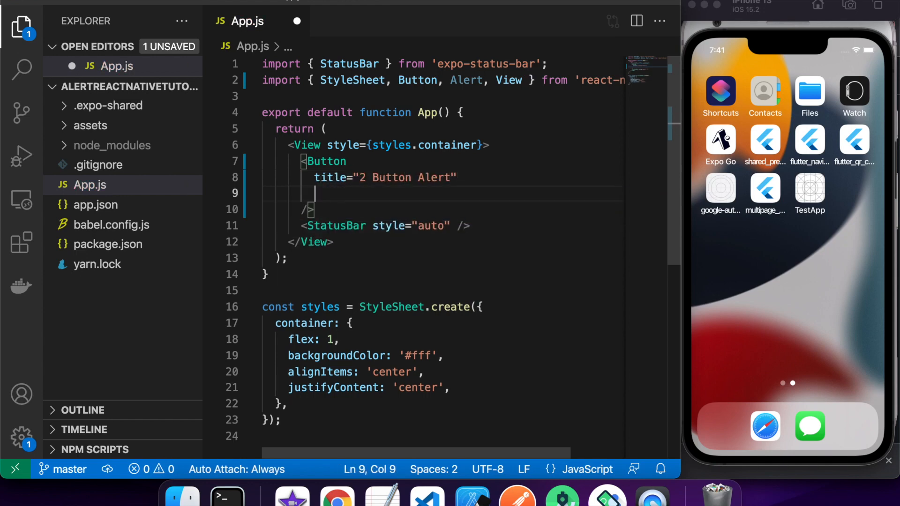
pyautogui.write('onPress={}')
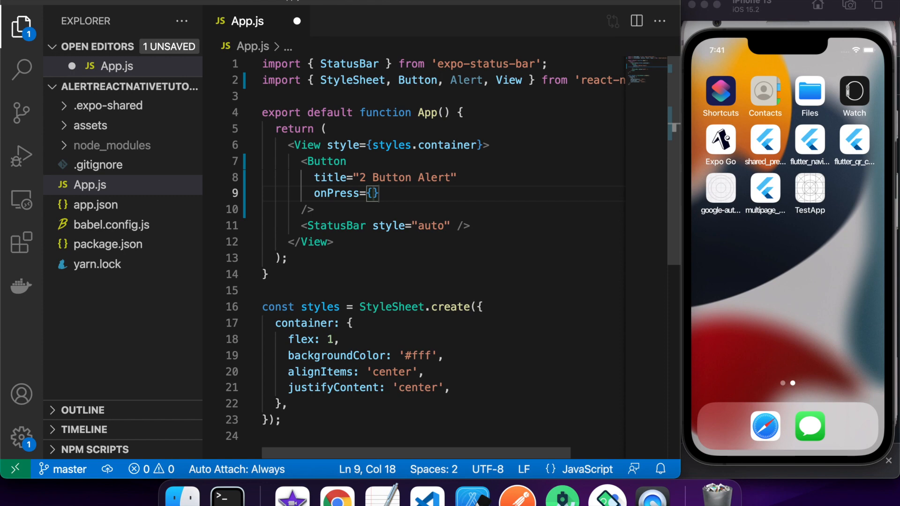
pyautogui.write('()')
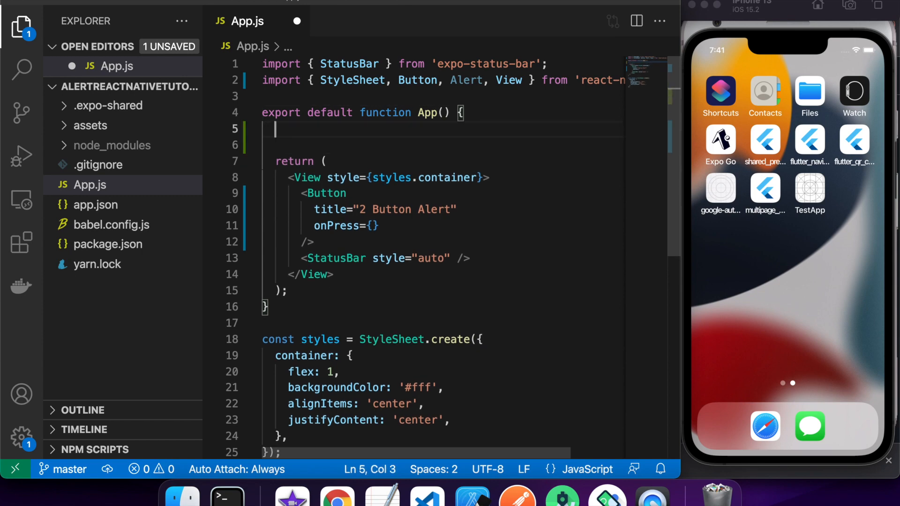
# Step: Declare a twoButtonAlert arrow function inside App
pyautogui.write('let two')
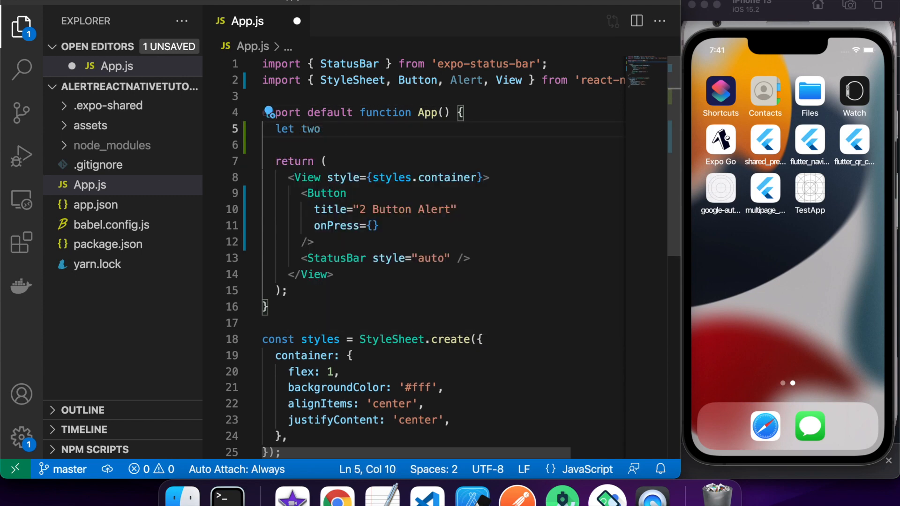
pyautogui.write('ButtonAl')
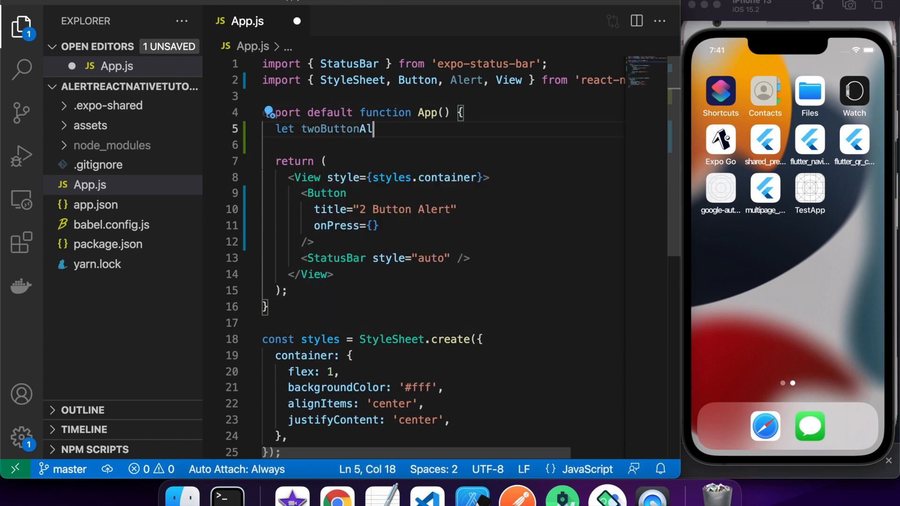
pyautogui.write('ert = ()')
pyautogui.write('title: "Hi there')
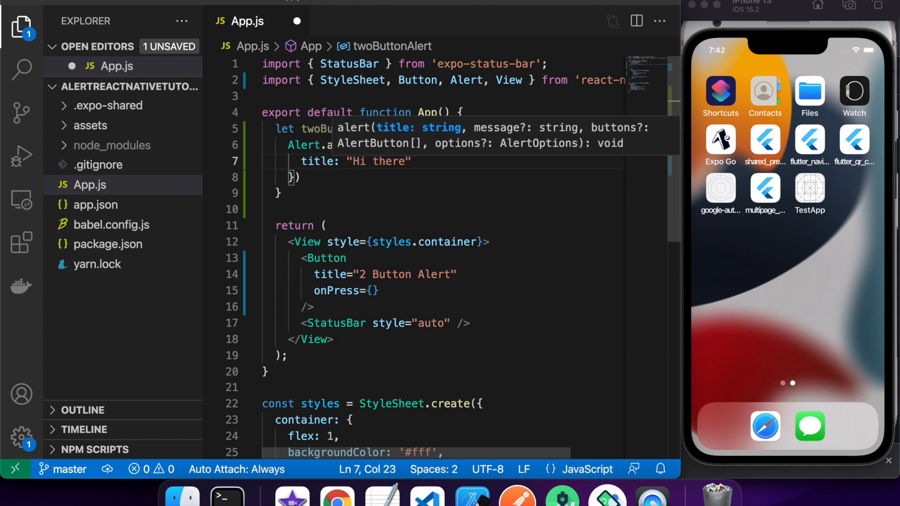
# Step: Have it call Alert.alert with title "Hi there", message "This is a message" and a buttons list
pyautogui.write('messa')
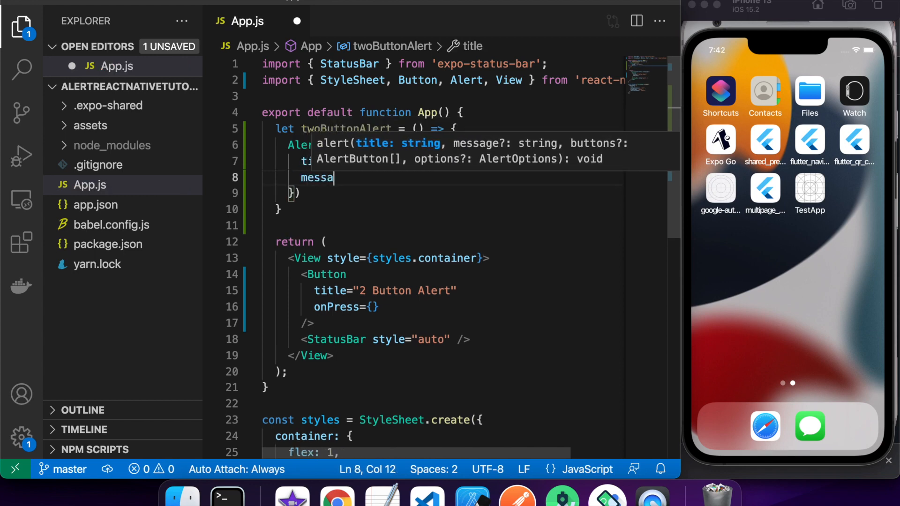
pyautogui.write('message: "This is')
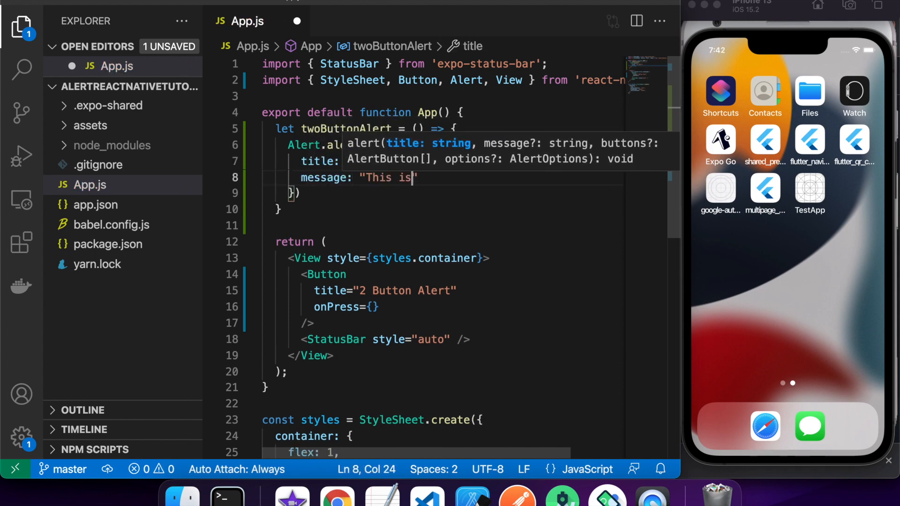
pyautogui.write('a message"')
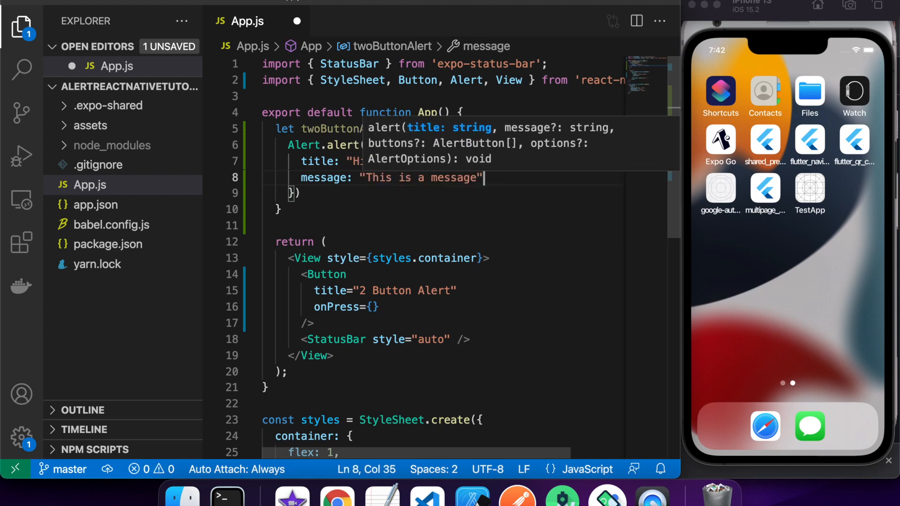
pyautogui.write('butt')
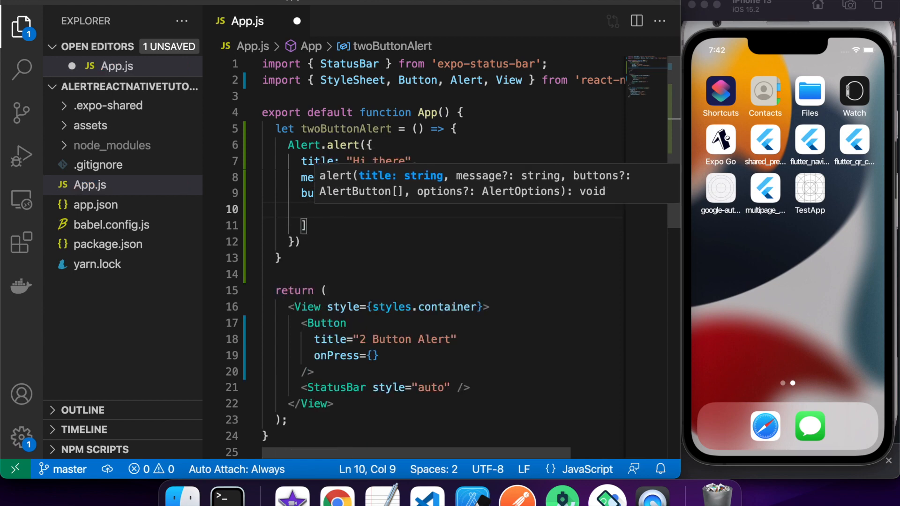
# Step: Add Cancel and OK button objects with onPress handlers to the buttons array
pyautogui.write('message: "This is a message",')
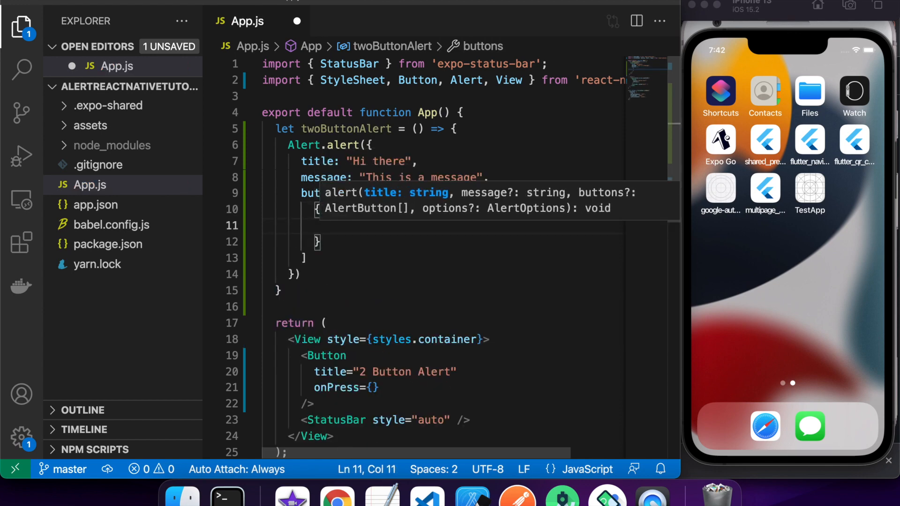
pyautogui.write('text:')
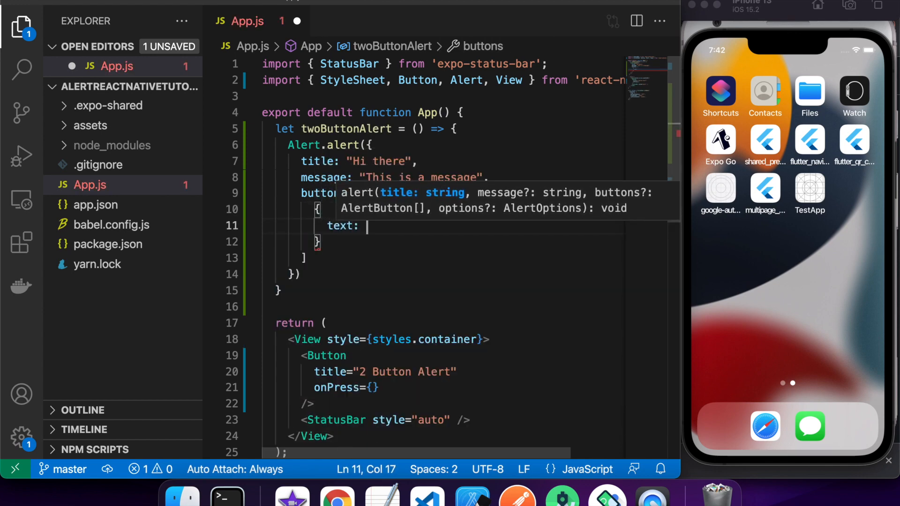
pyautogui.write('"O')
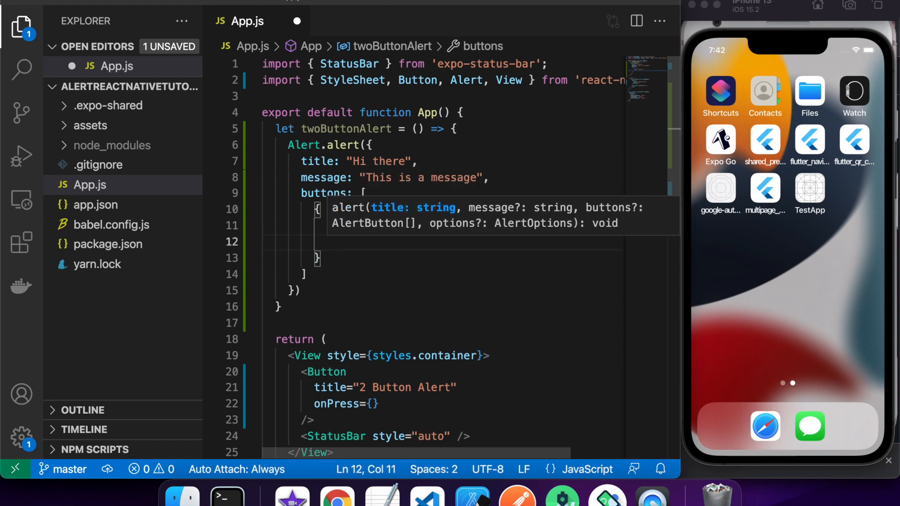
pyautogui.write('onPress')
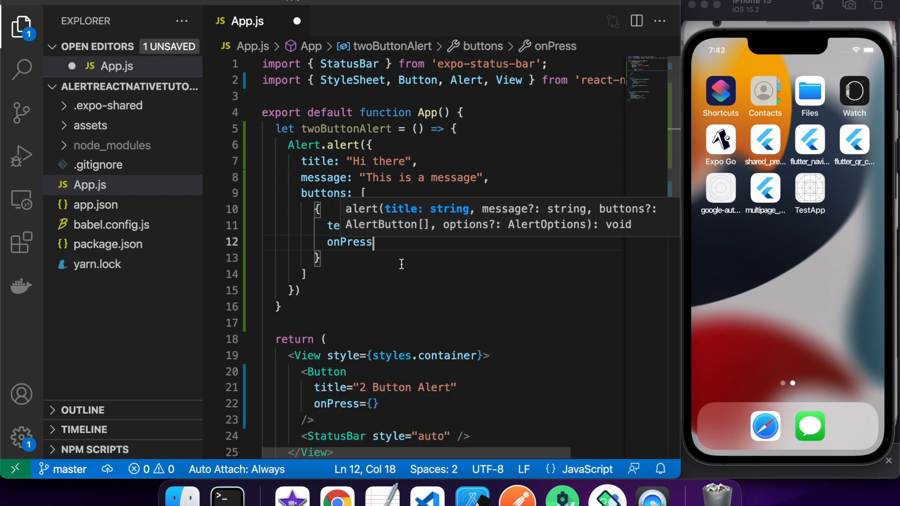
pyautogui.write(':')
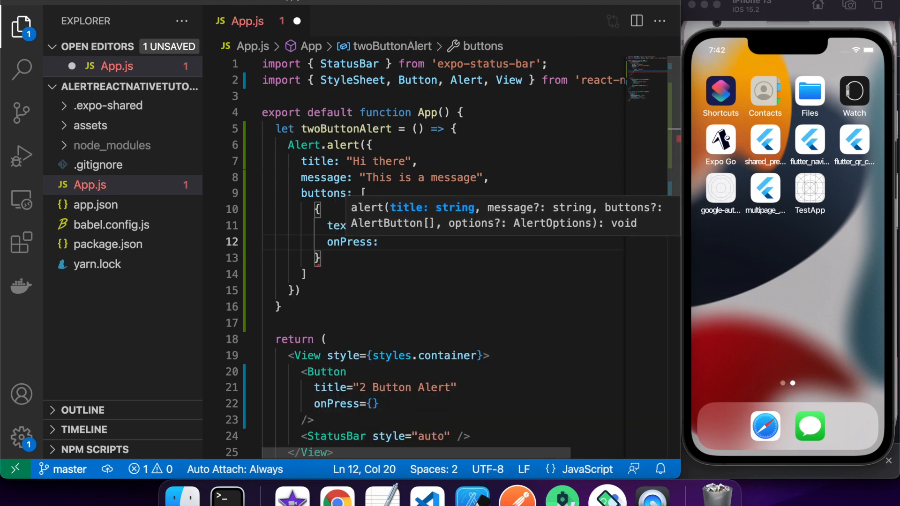
pyautogui.write('() => {')
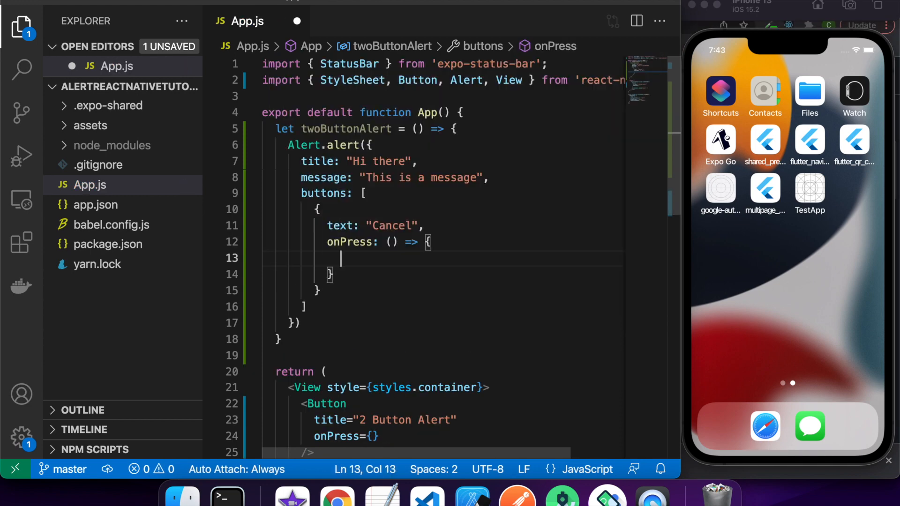
# Step: Make each handler console.log its own message, e.g. "Do nothing because we cancelled"
pyautogui.write('console.log(')
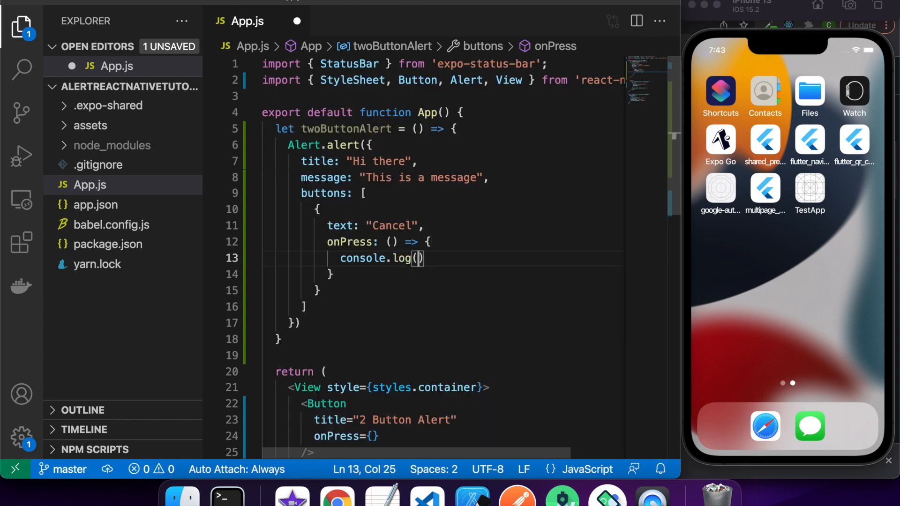
pyautogui.write('Do no')
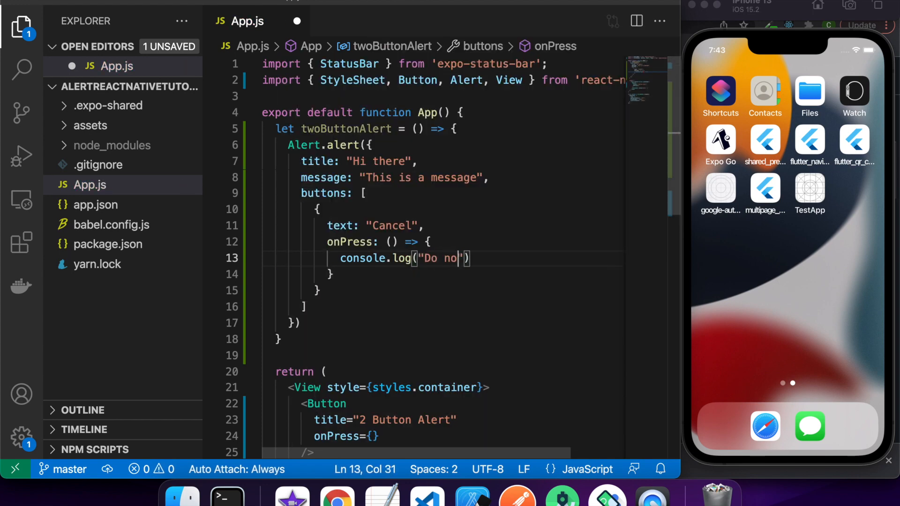
pyautogui.write('thing because we c')
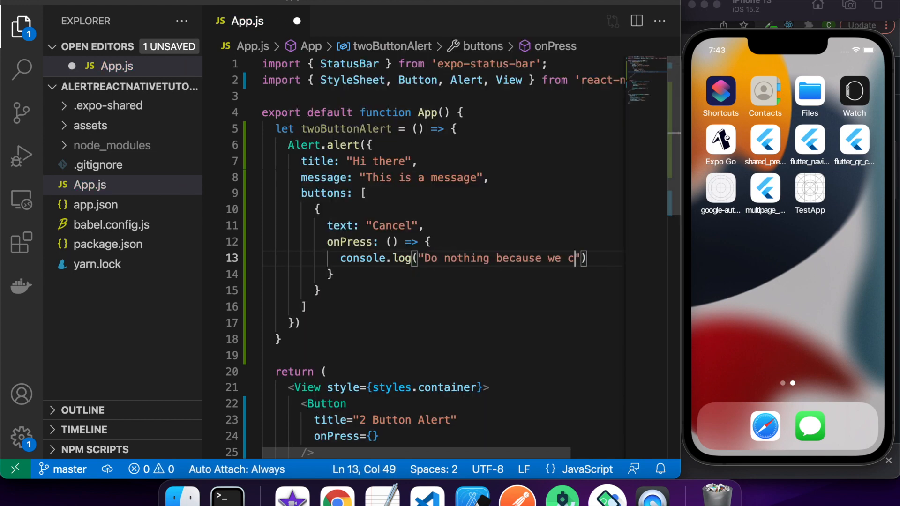
pyautogui.write('ancelled')
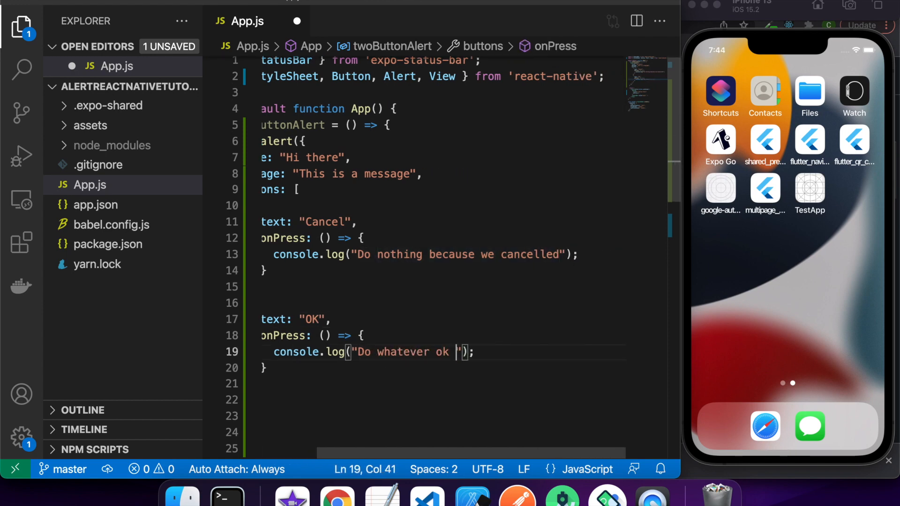
pyautogui.write('is in your app e')
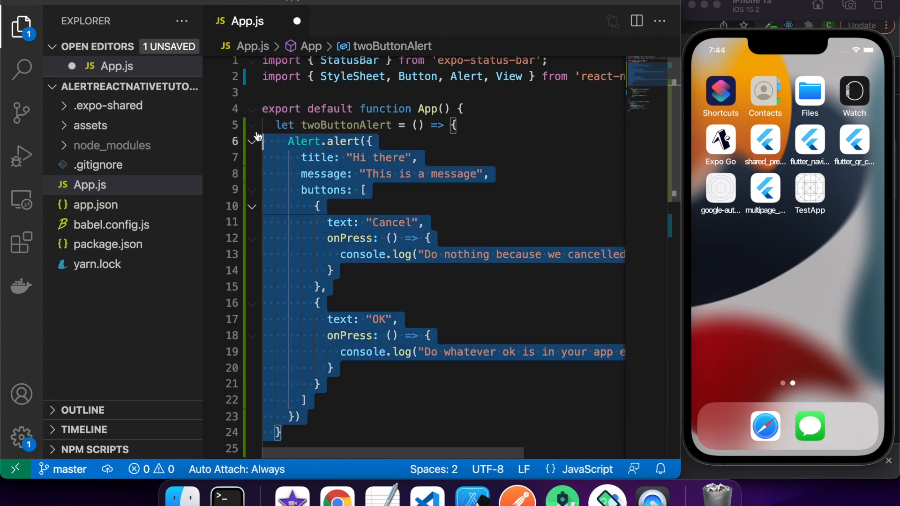
# Step: Duplicate the alert as threeButtonAlert with a Crazy Option button logging "Are you crazy? You chose the crazy option"
pyautogui.scroll(-3)
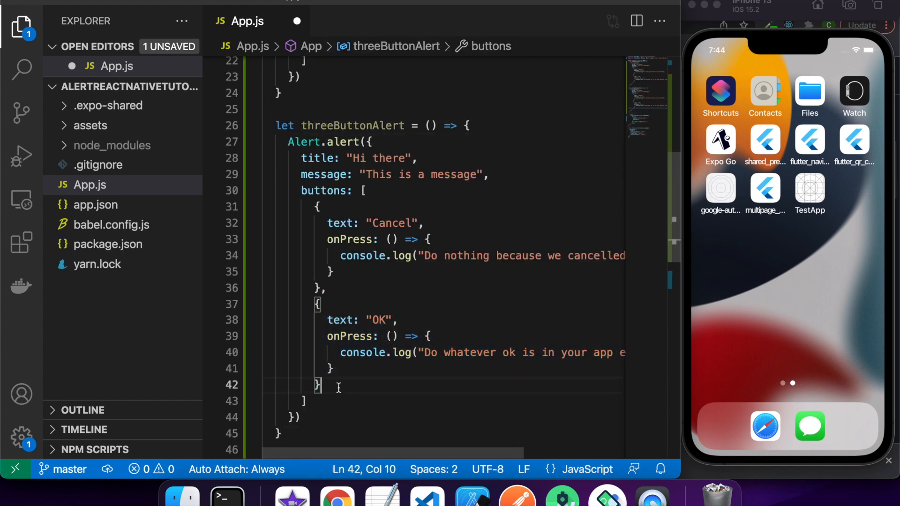
pyautogui.write('C')
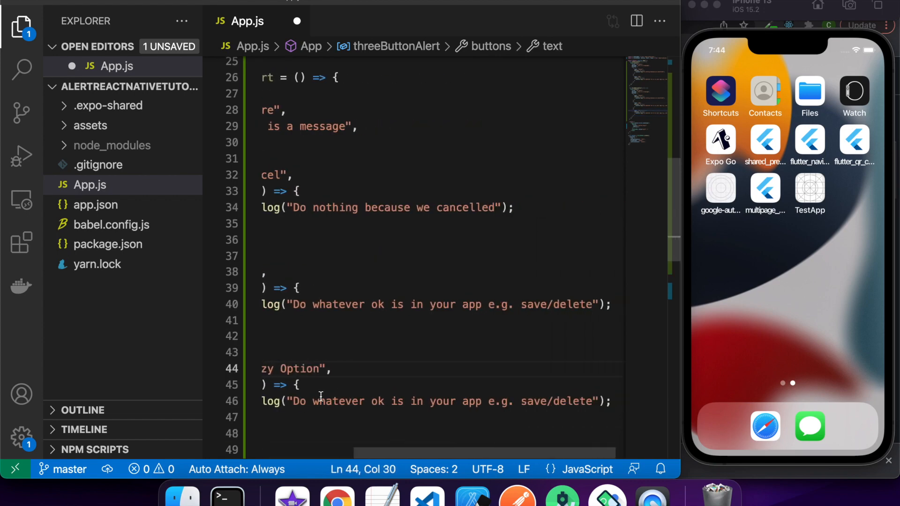
pyautogui.write('Are you ");')
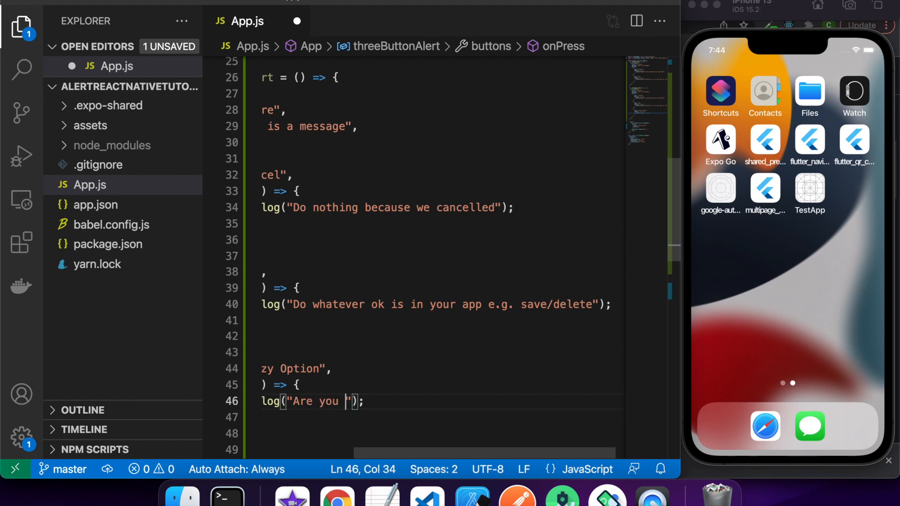
pyautogui.write('crazy? You chose')
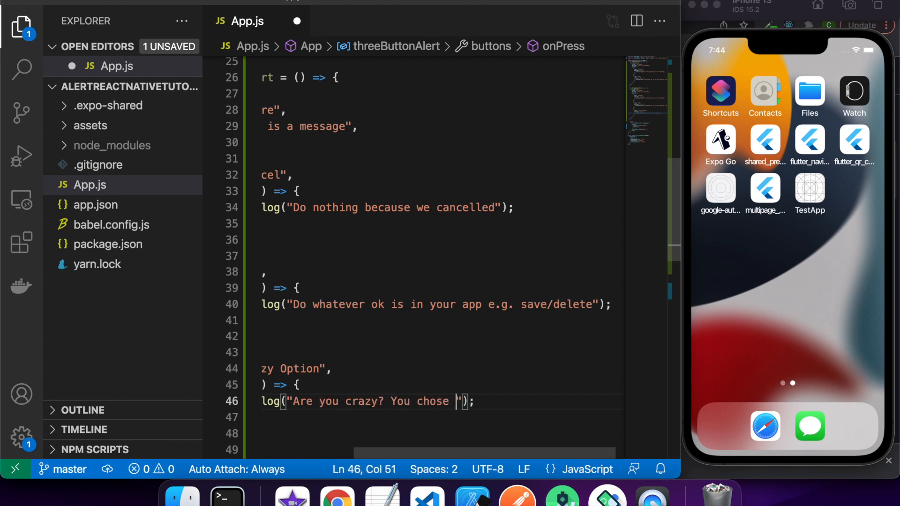
pyautogui.write('the crazy optio')
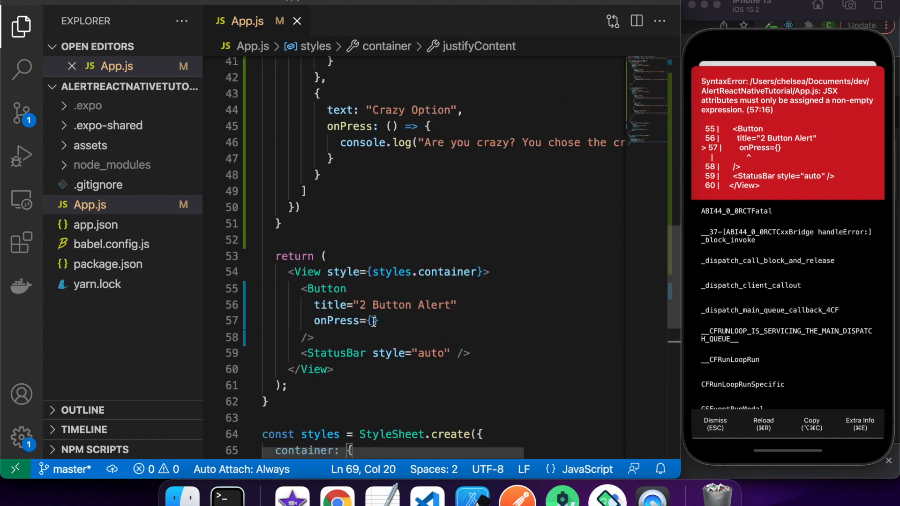
# Step: Set the 2 Button Alert's onPress to twoButtonAlert
pyautogui.write('twoButtonAlert')
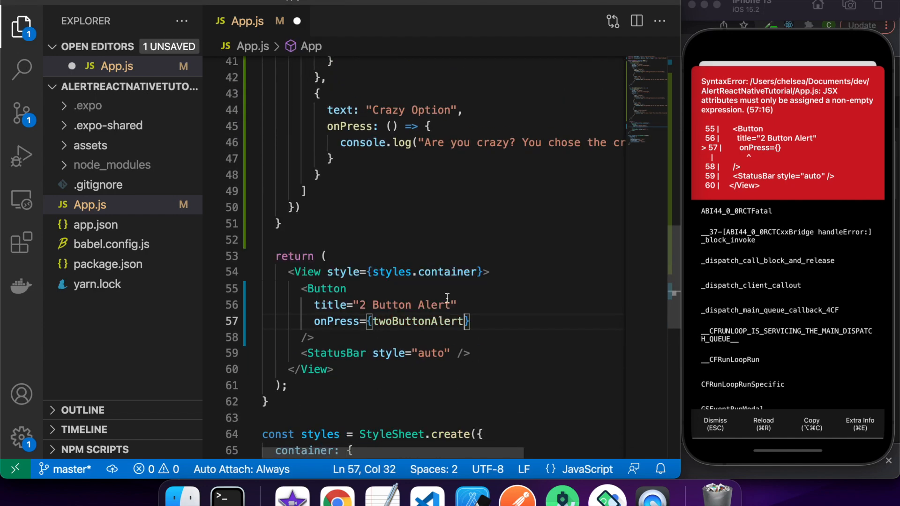
pyautogui.click(315, 337)
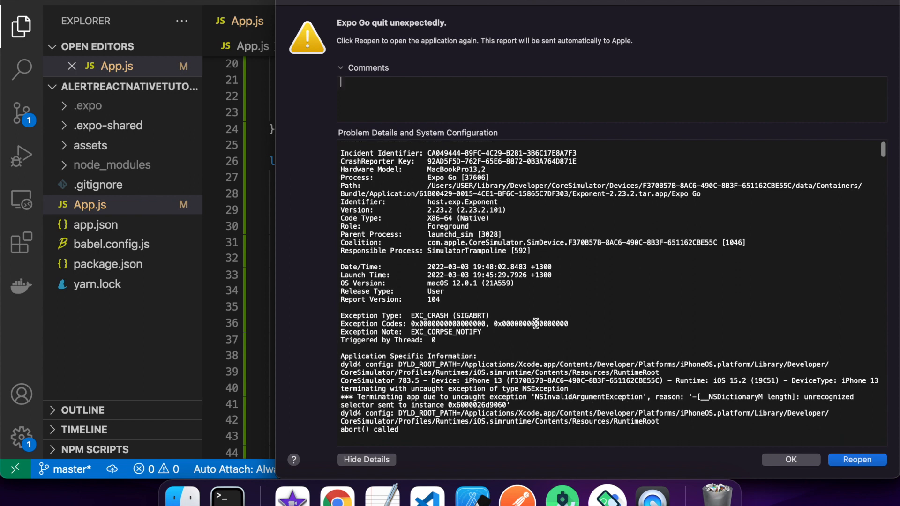
# Step: Review the Expo Go crash report and reopen the app
pyautogui.scroll(-3)
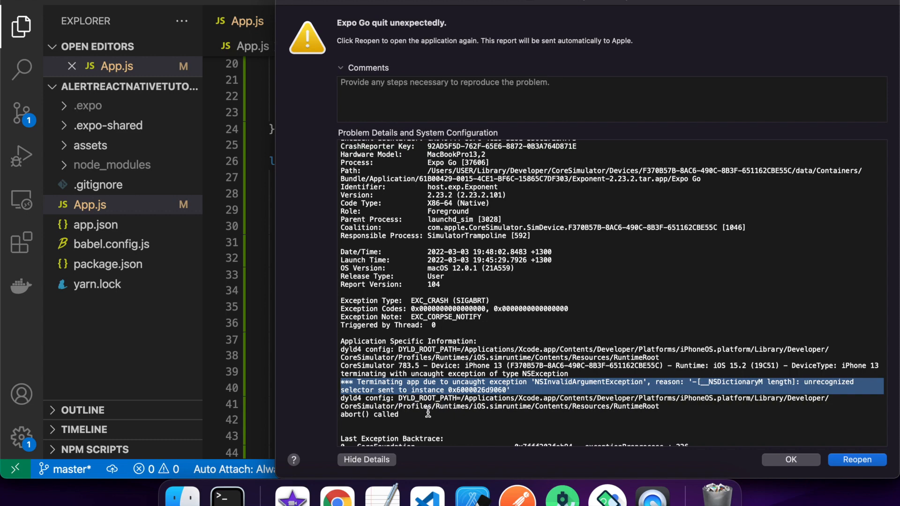
pyautogui.moveTo(836, 471)
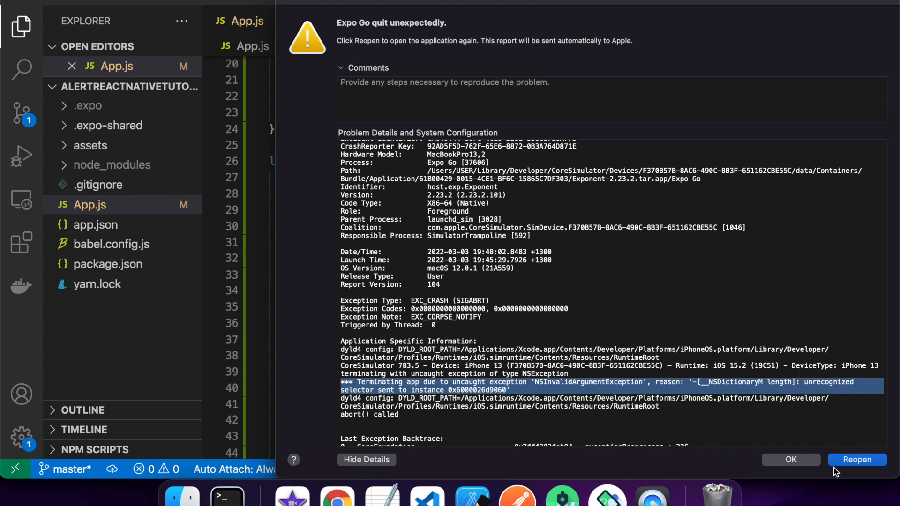
pyautogui.click(856, 460)
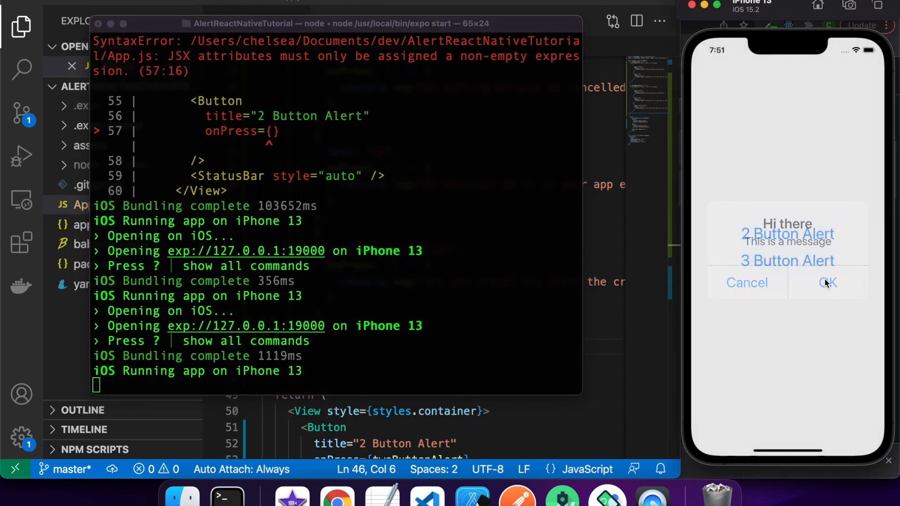
# Step: Choose OK on the two-button alert, then Crazy Option on the three-button alert
pyautogui.click(828, 282)
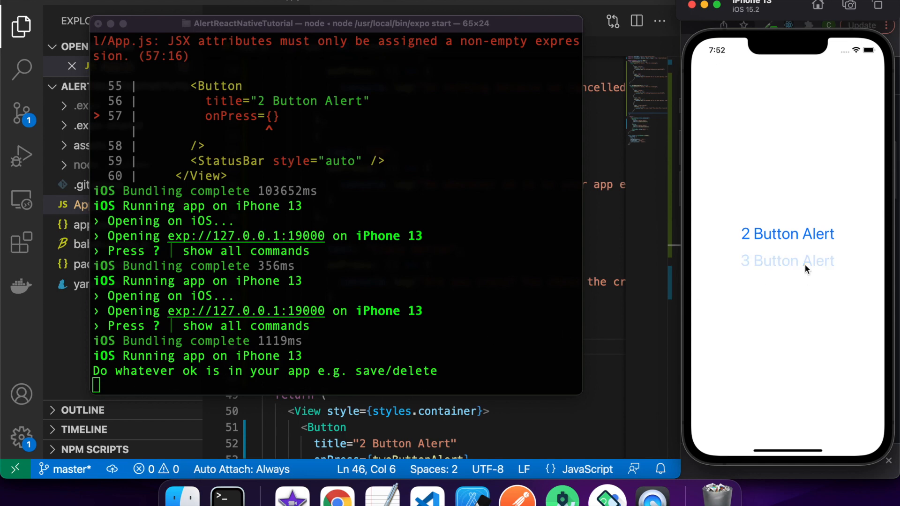
pyautogui.click(787, 260)
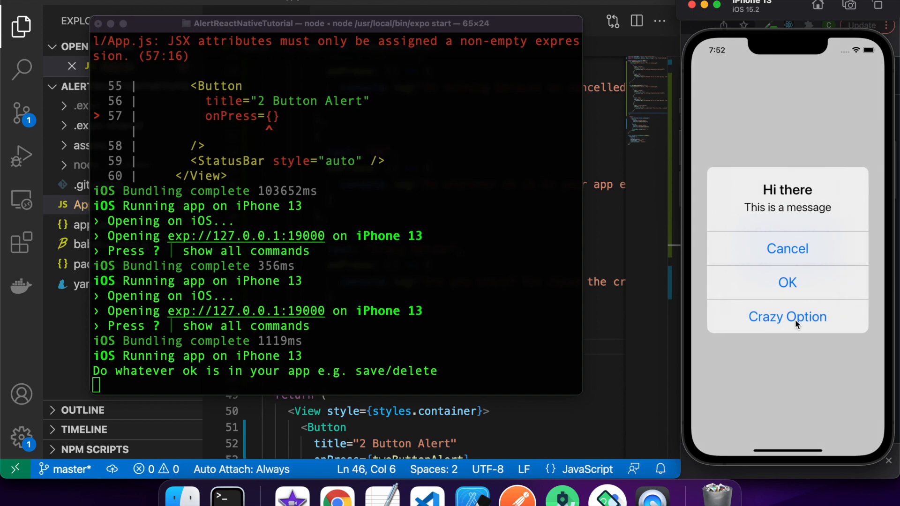
pyautogui.click(787, 315)
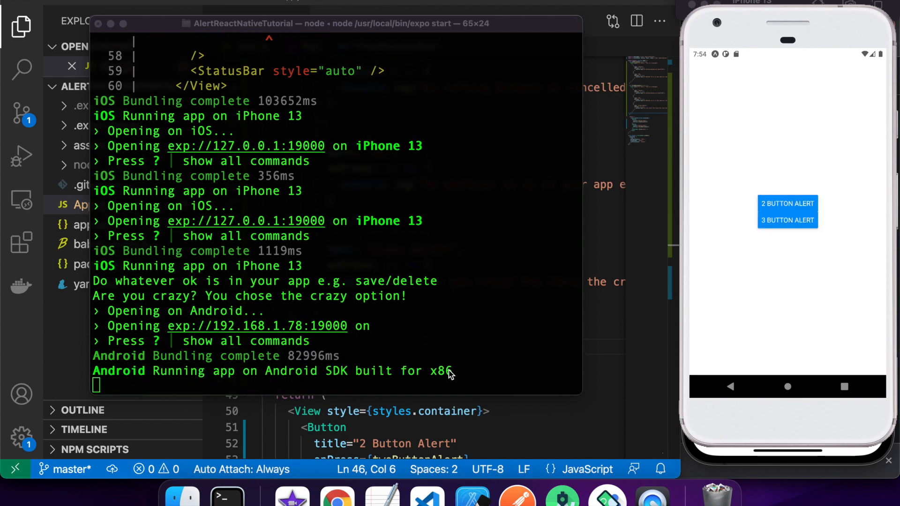
pyautogui.moveTo(788, 203)
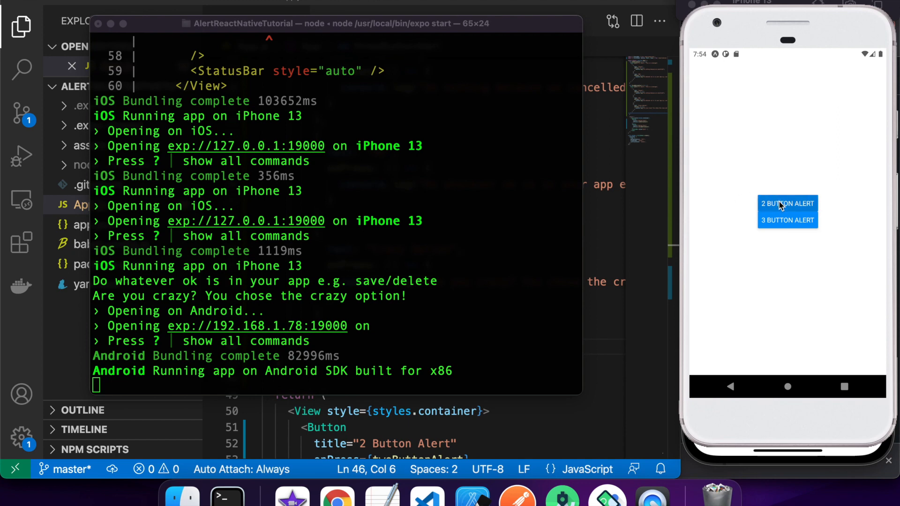
# Step: Cancel the two-button alert and accept OK on the three-button alert on Android
pyautogui.click(787, 203)
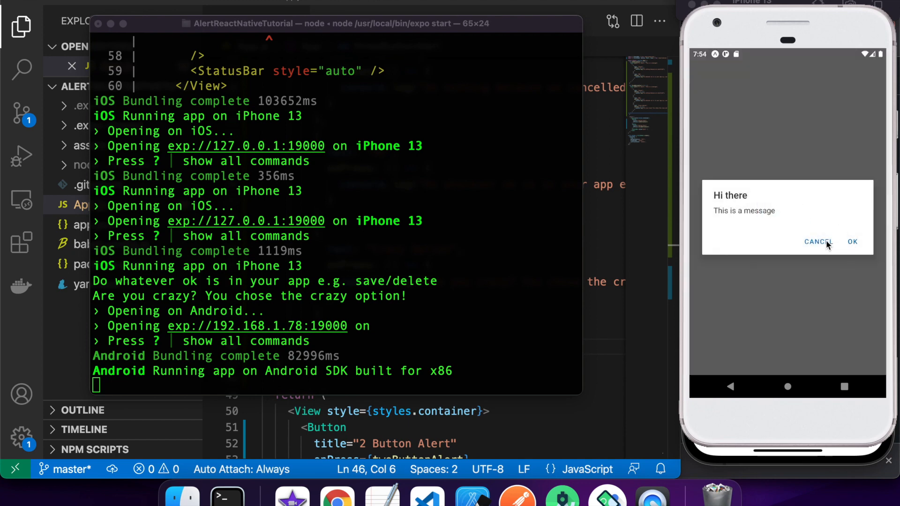
pyautogui.click(817, 242)
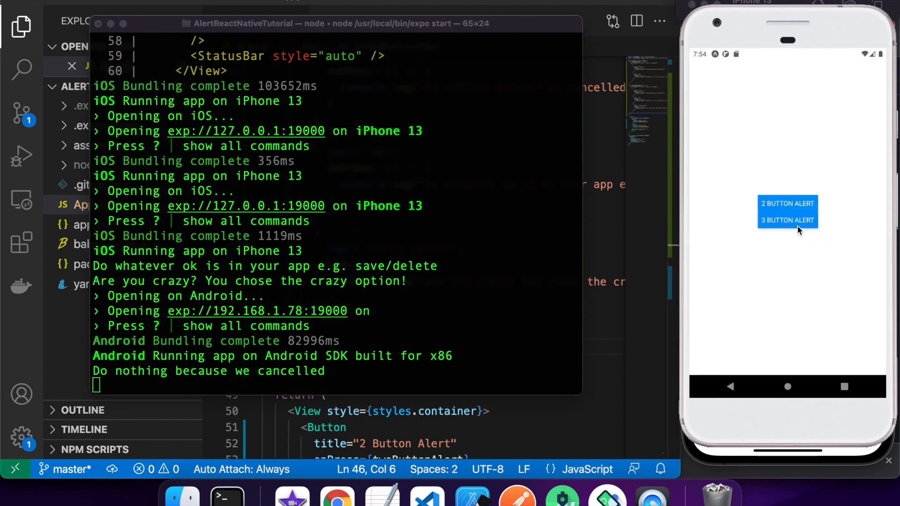
pyautogui.click(786, 220)
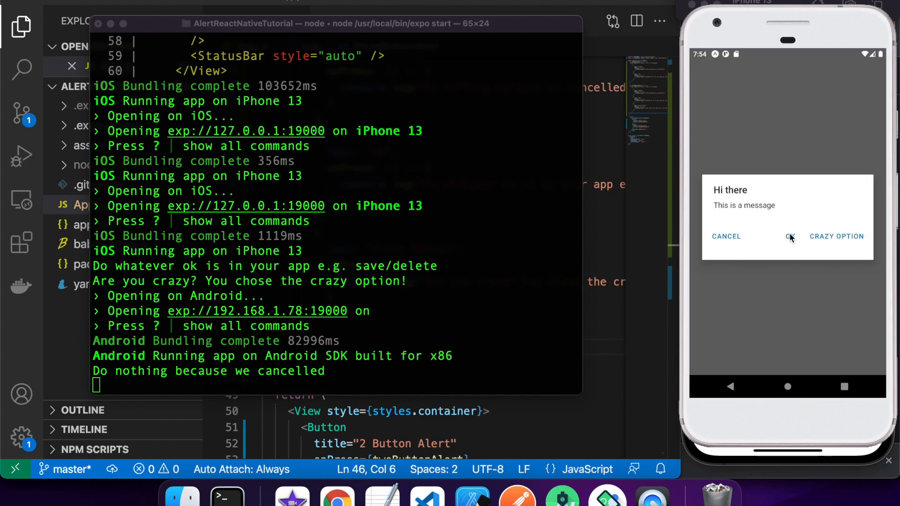
pyautogui.click(789, 236)
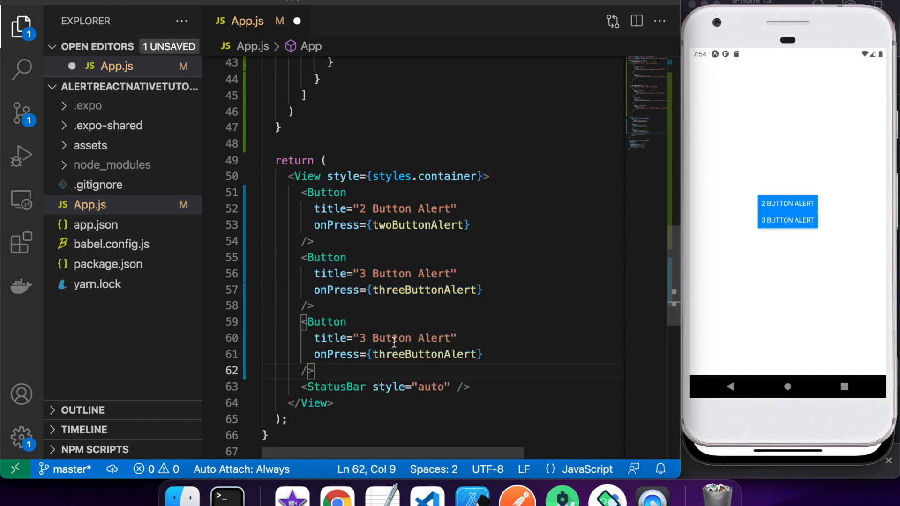
# Step: Write a prompt function calling Alert.prompt("Title", "Enter your name")
pyautogui.write('promp')
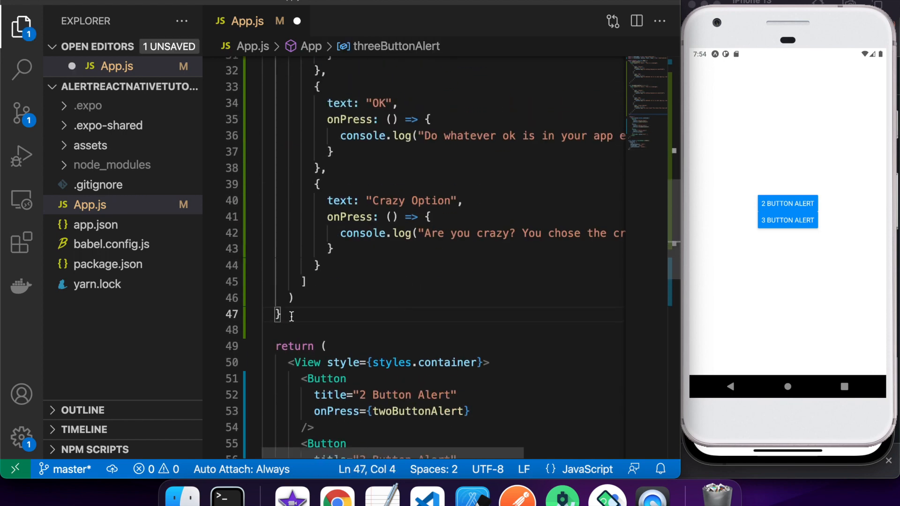
pyautogui.write('let')
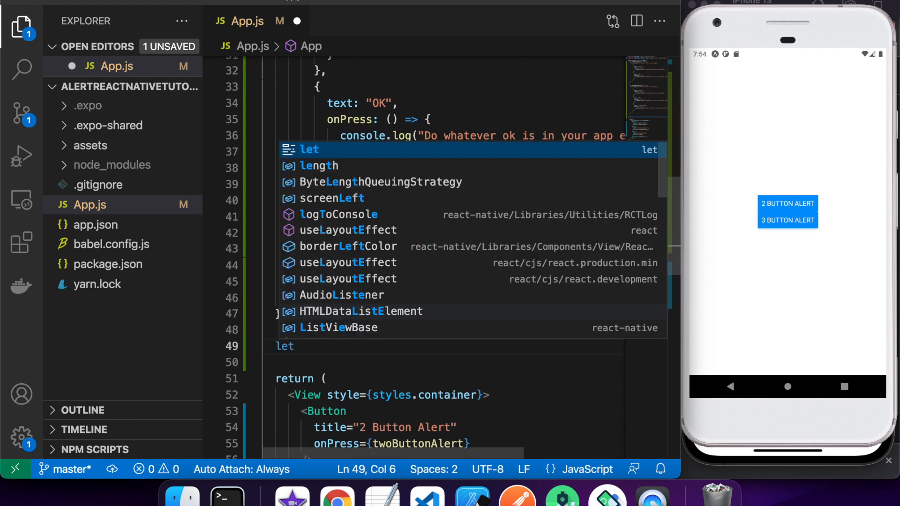
pyautogui.write('prompt = () =>')
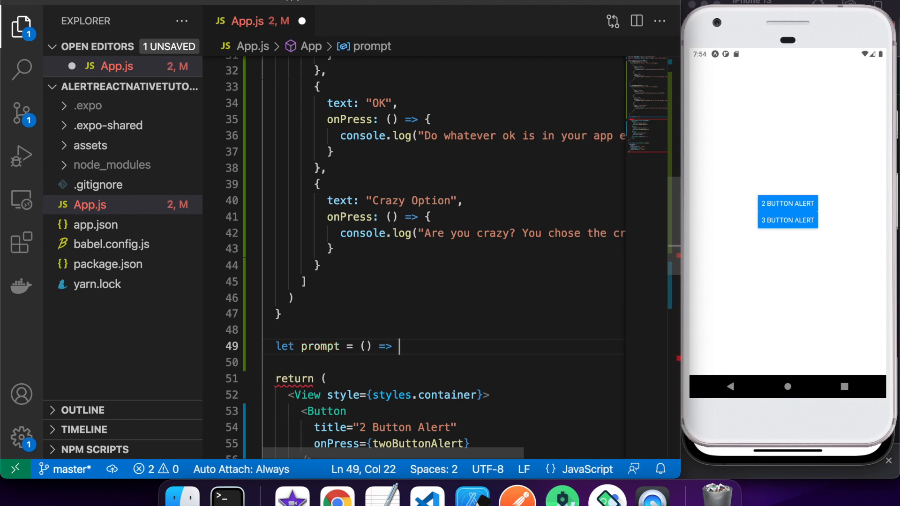
pyautogui.write('Alert')
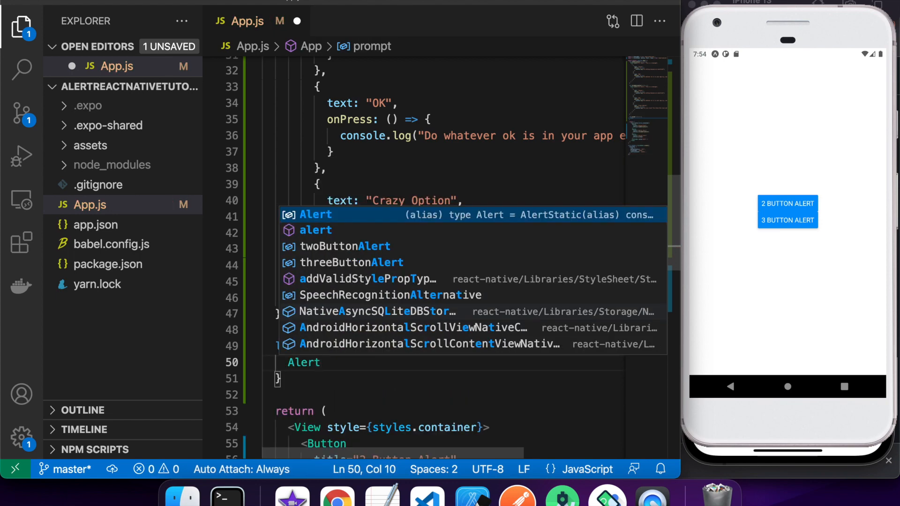
pyautogui.write('.prompt(')
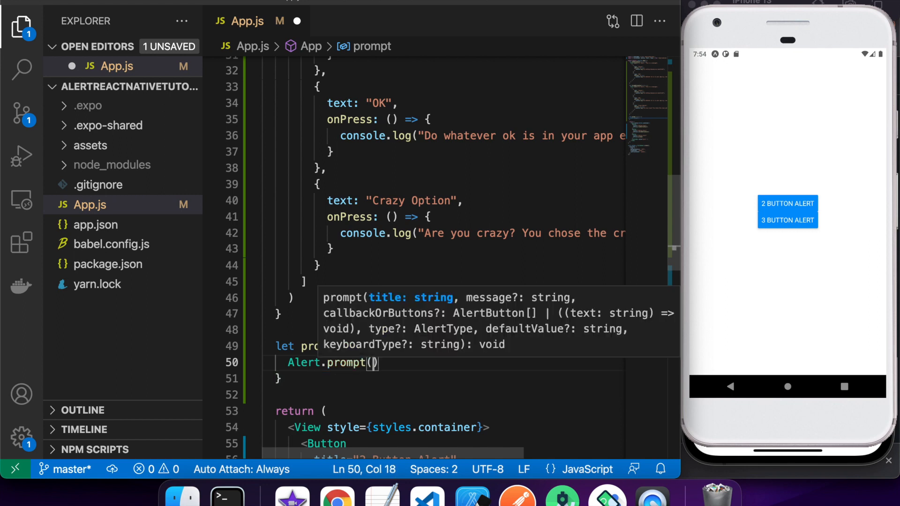
pyautogui.write('"Tit"')
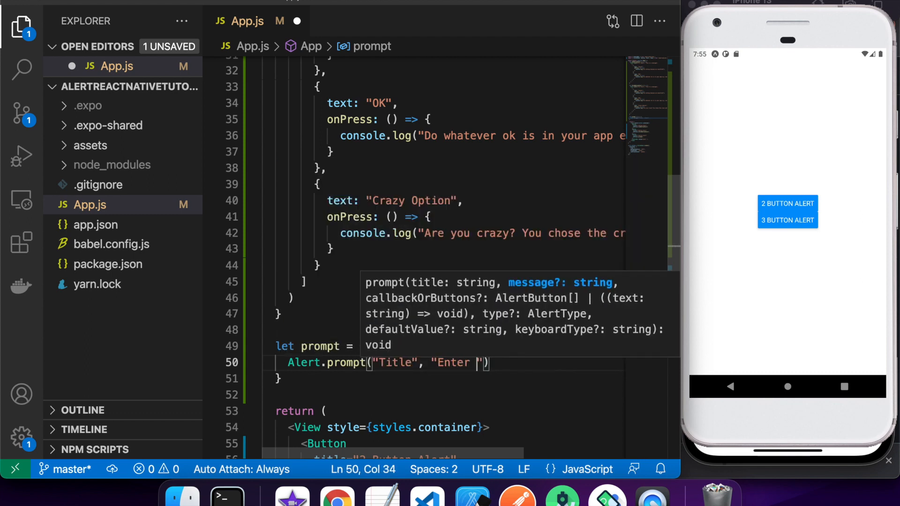
pyautogui.write('your name')
pyautogui.write('(name) =>')
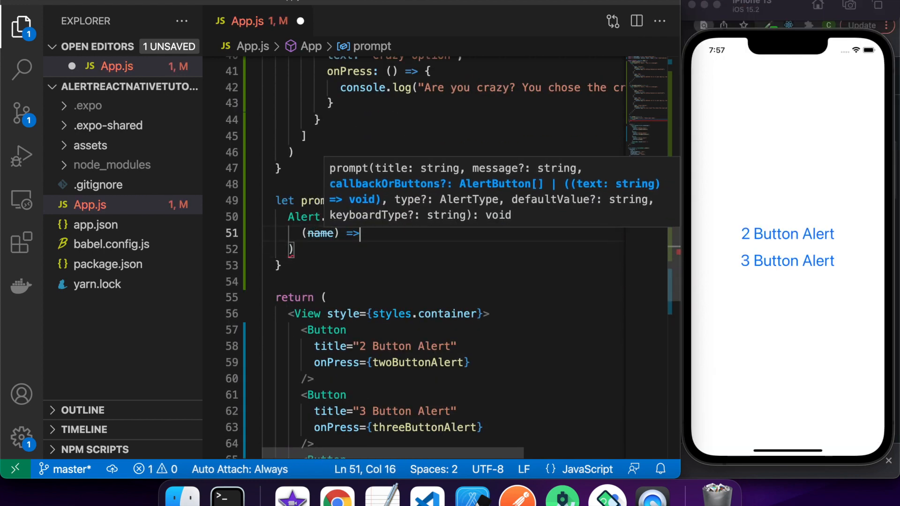
# Step: Log a `Hi ${name}` greeting and retitle the duplicated button to Prompt
pyautogui.write('console.log("Hi')
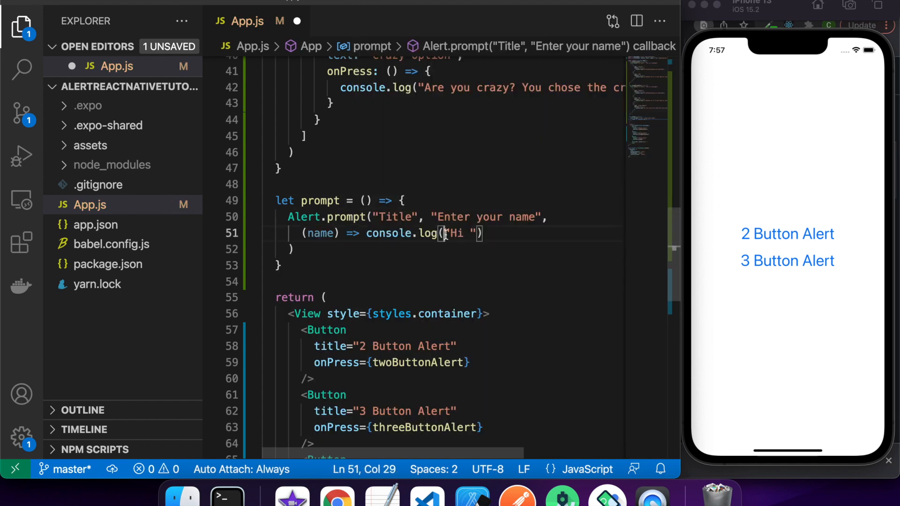
pyautogui.write('`')
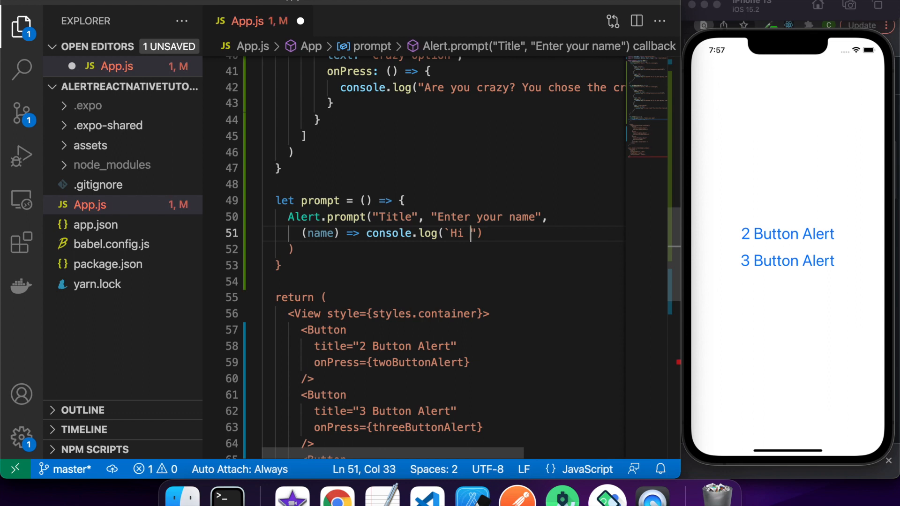
pyautogui.write('${}')
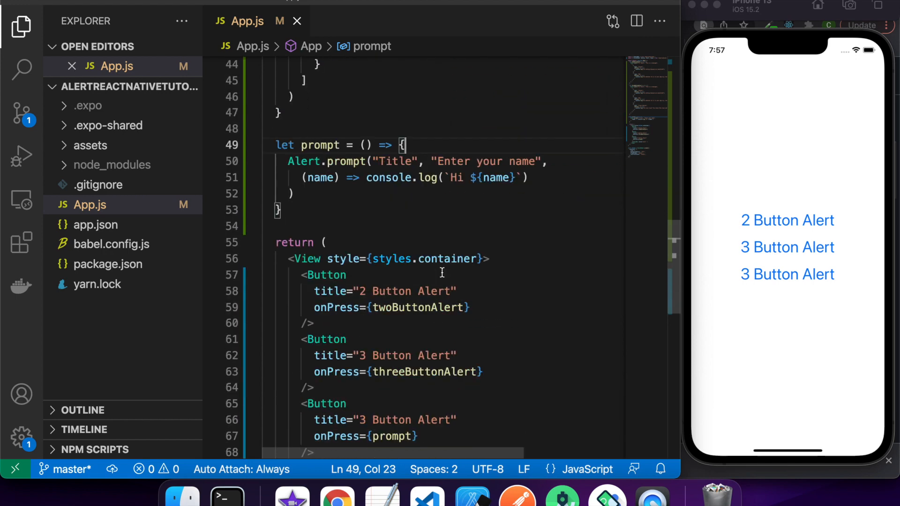
pyautogui.doubleClick(405, 420)
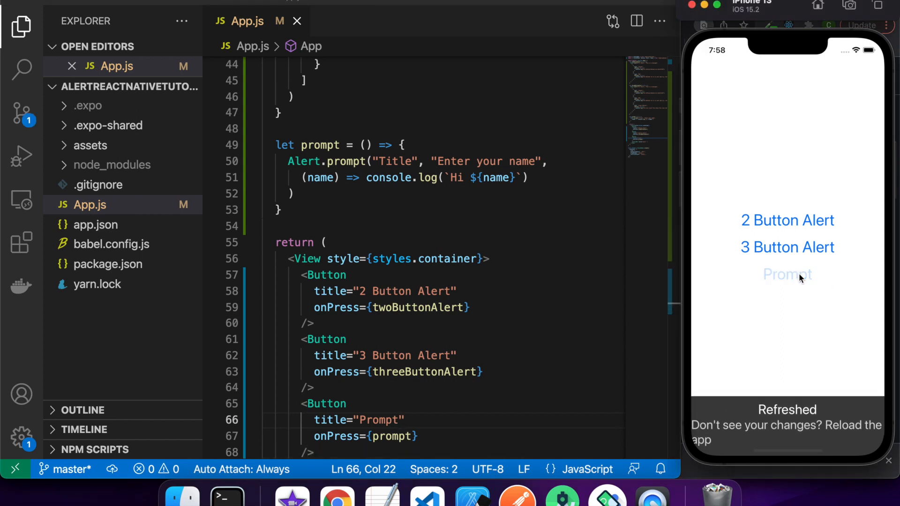
# Step: Enter Chelsea in the name prompt and cancel it
pyautogui.click(787, 274)
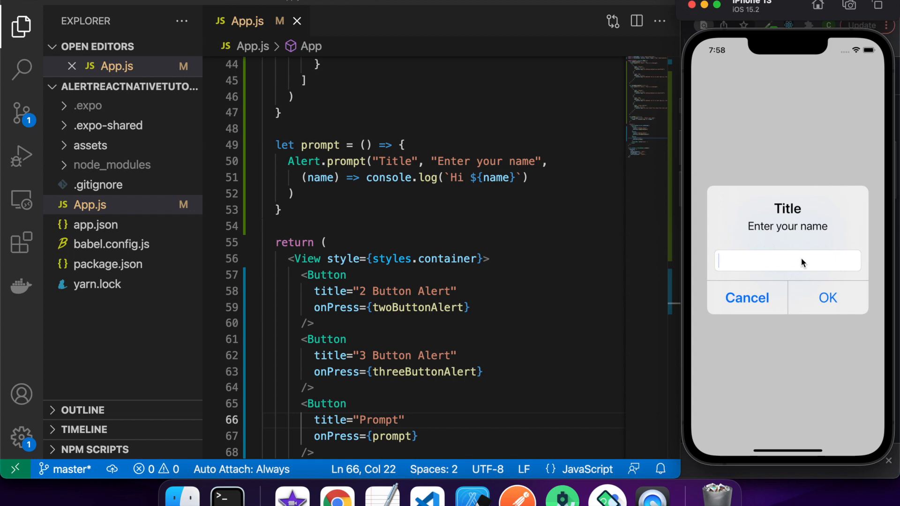
pyautogui.write('Chelsea')
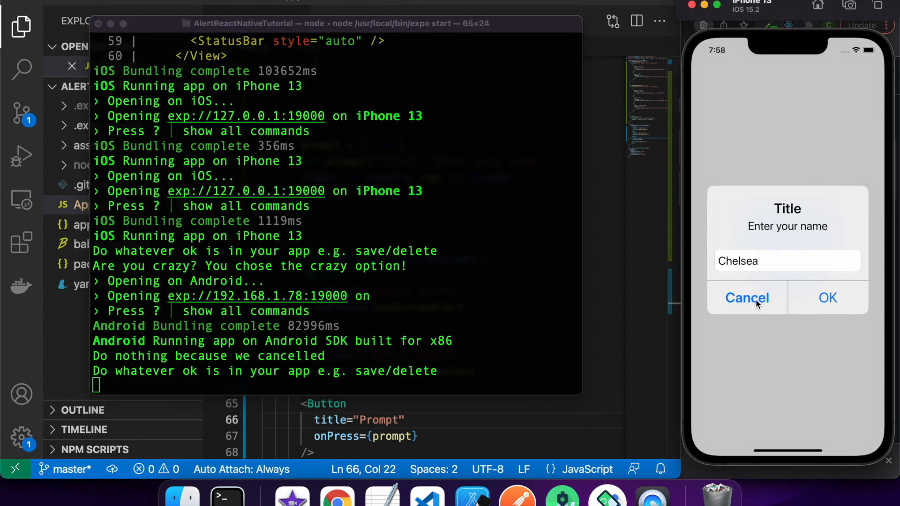
pyautogui.click(747, 297)
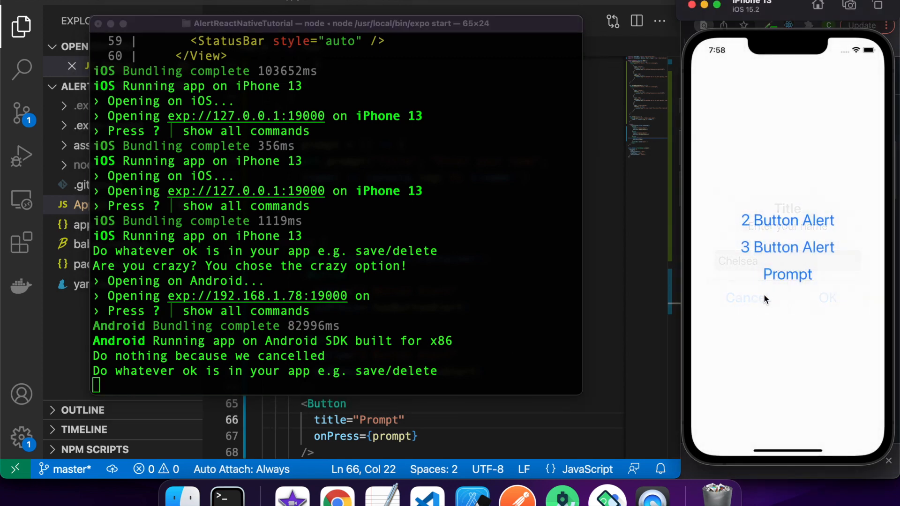
pyautogui.click(745, 298)
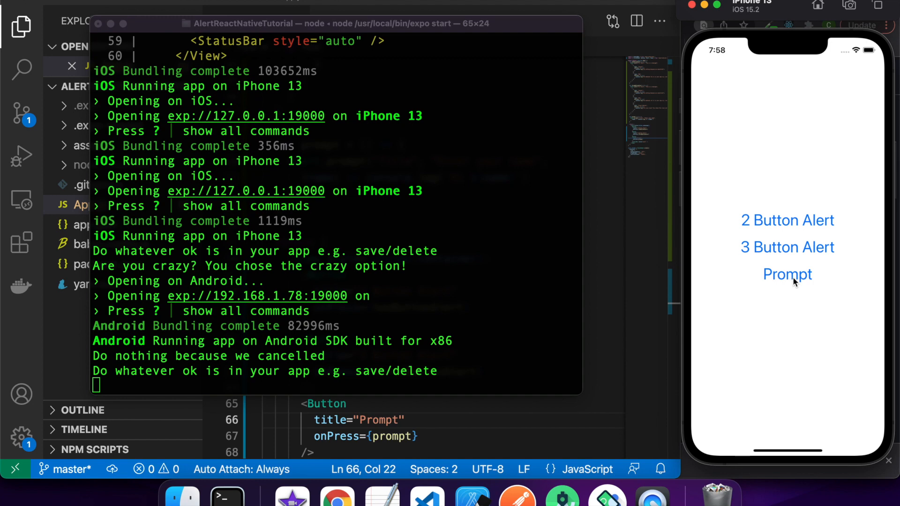
# Step: Reopen the prompt, enter the name and submit it so "Hi Chelsea" is logged
pyautogui.click(787, 274)
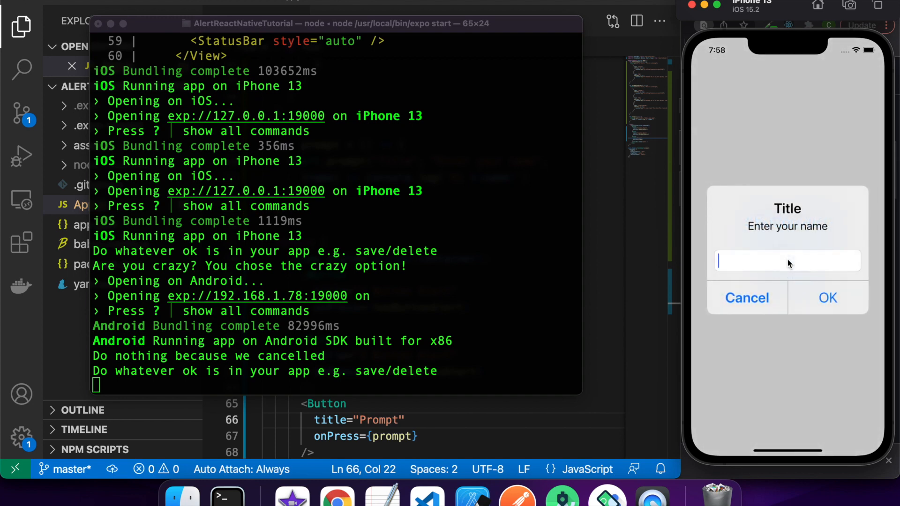
pyautogui.write('Chelsea')
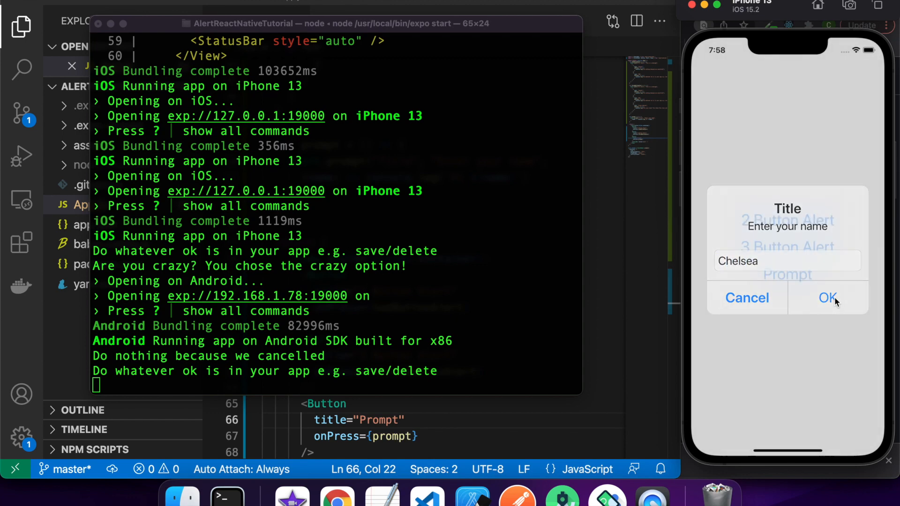
pyautogui.click(827, 298)
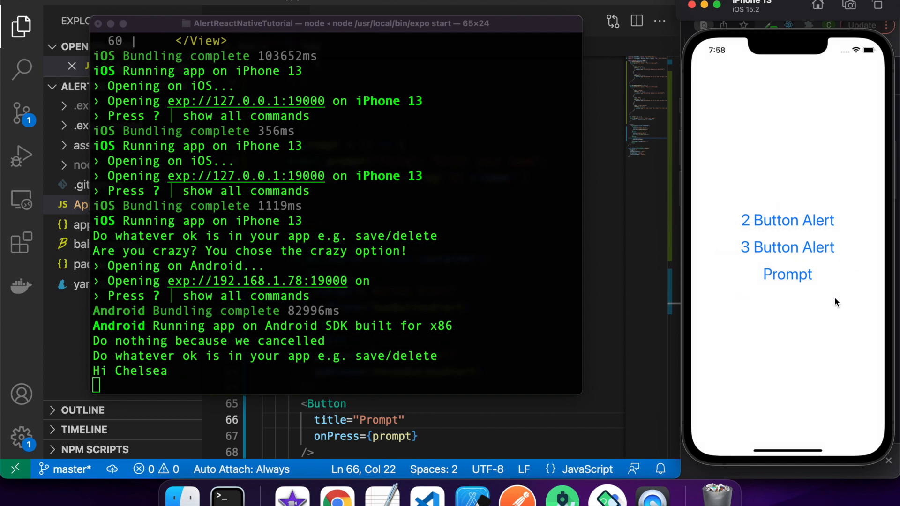
pyautogui.moveTo(776, 355)
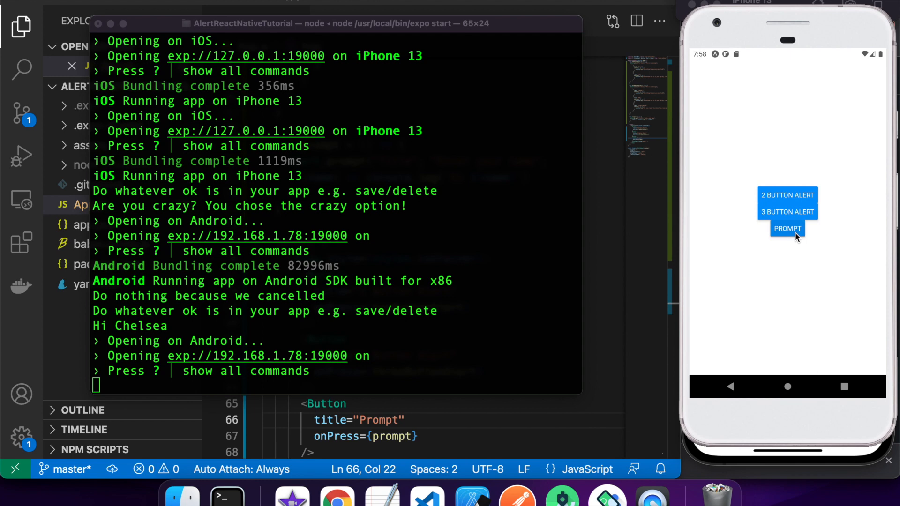
pyautogui.moveTo(531, 277)
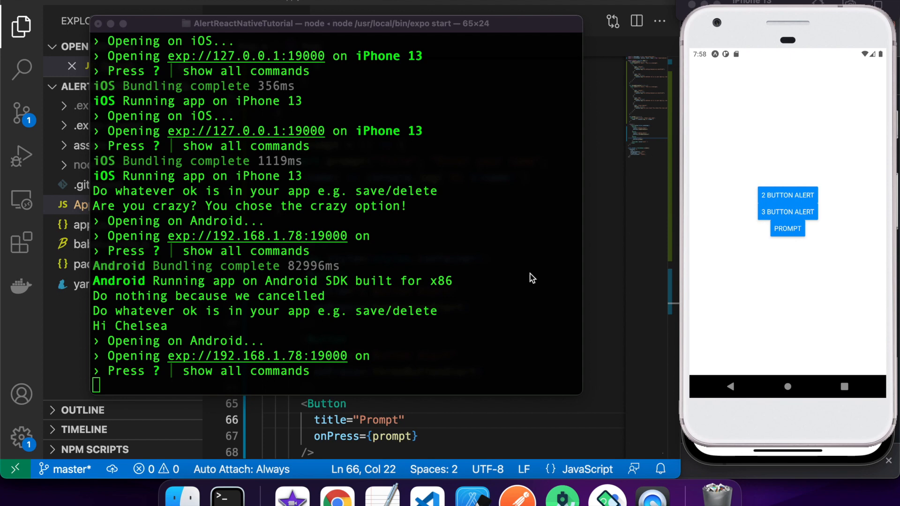